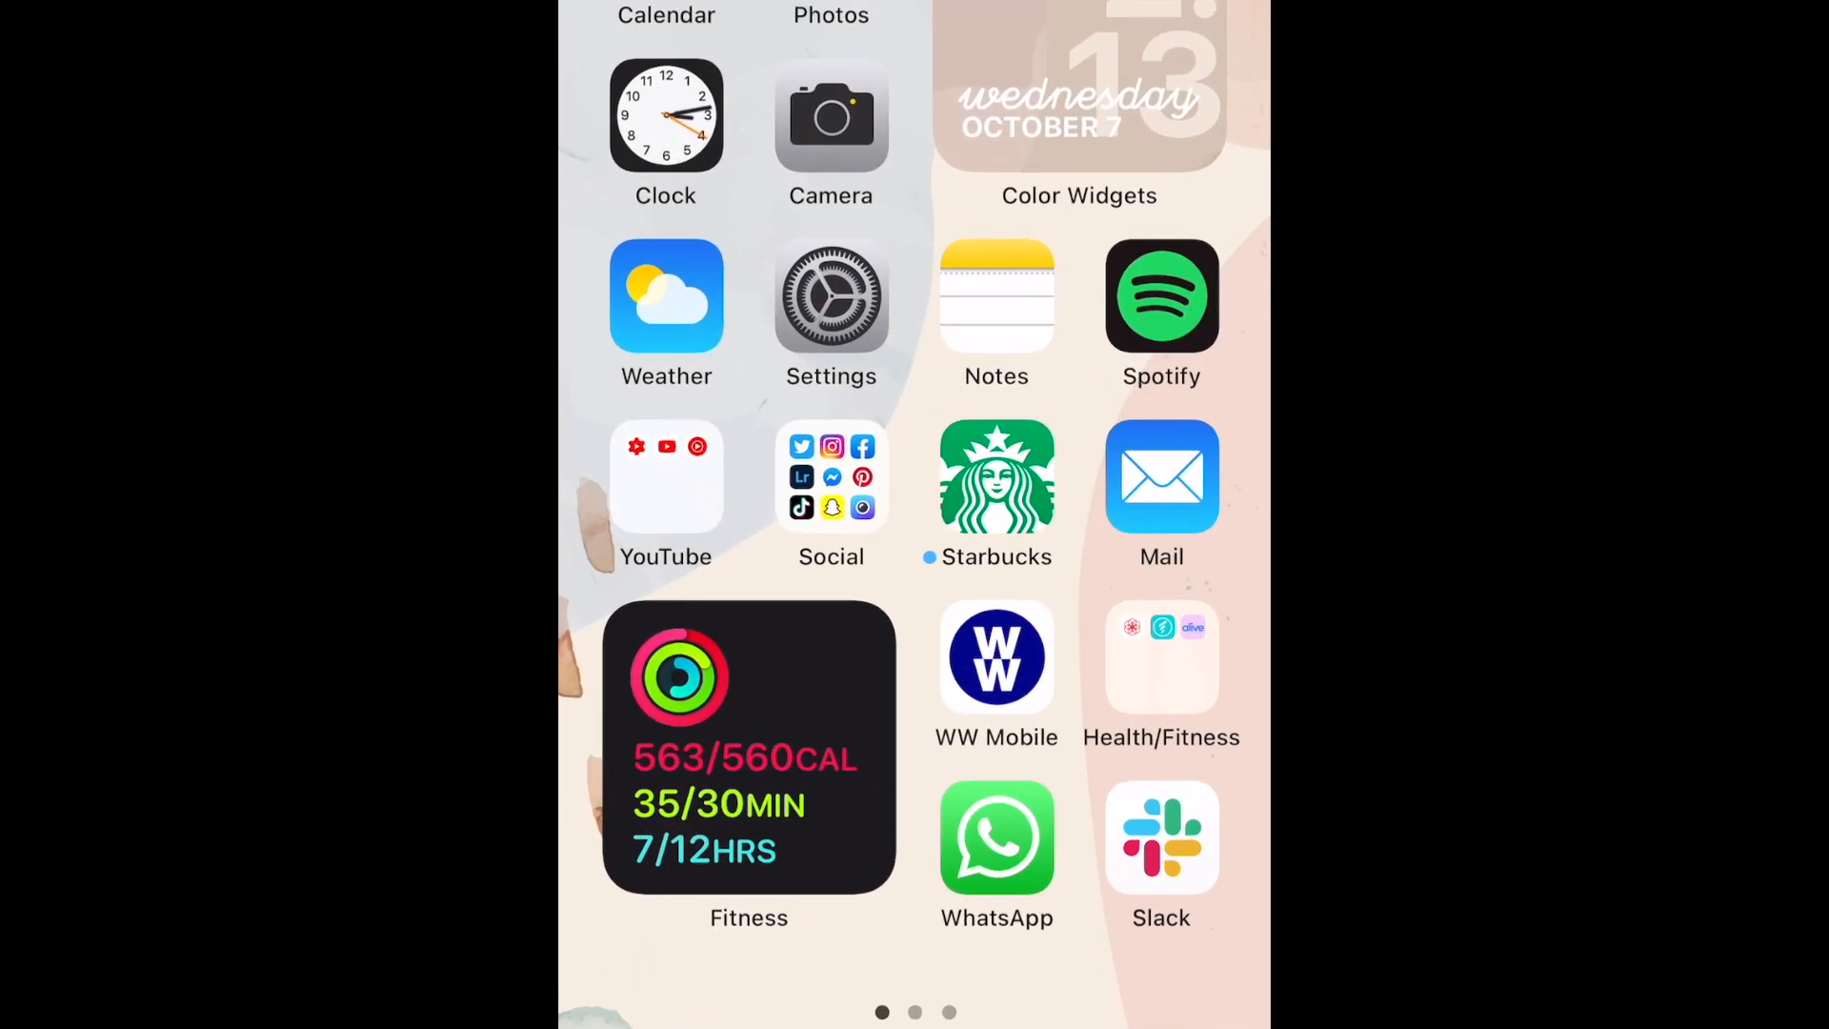
Switch on Start PiP Automatically under Settings > General > Picture in Picture.
click(831, 293)
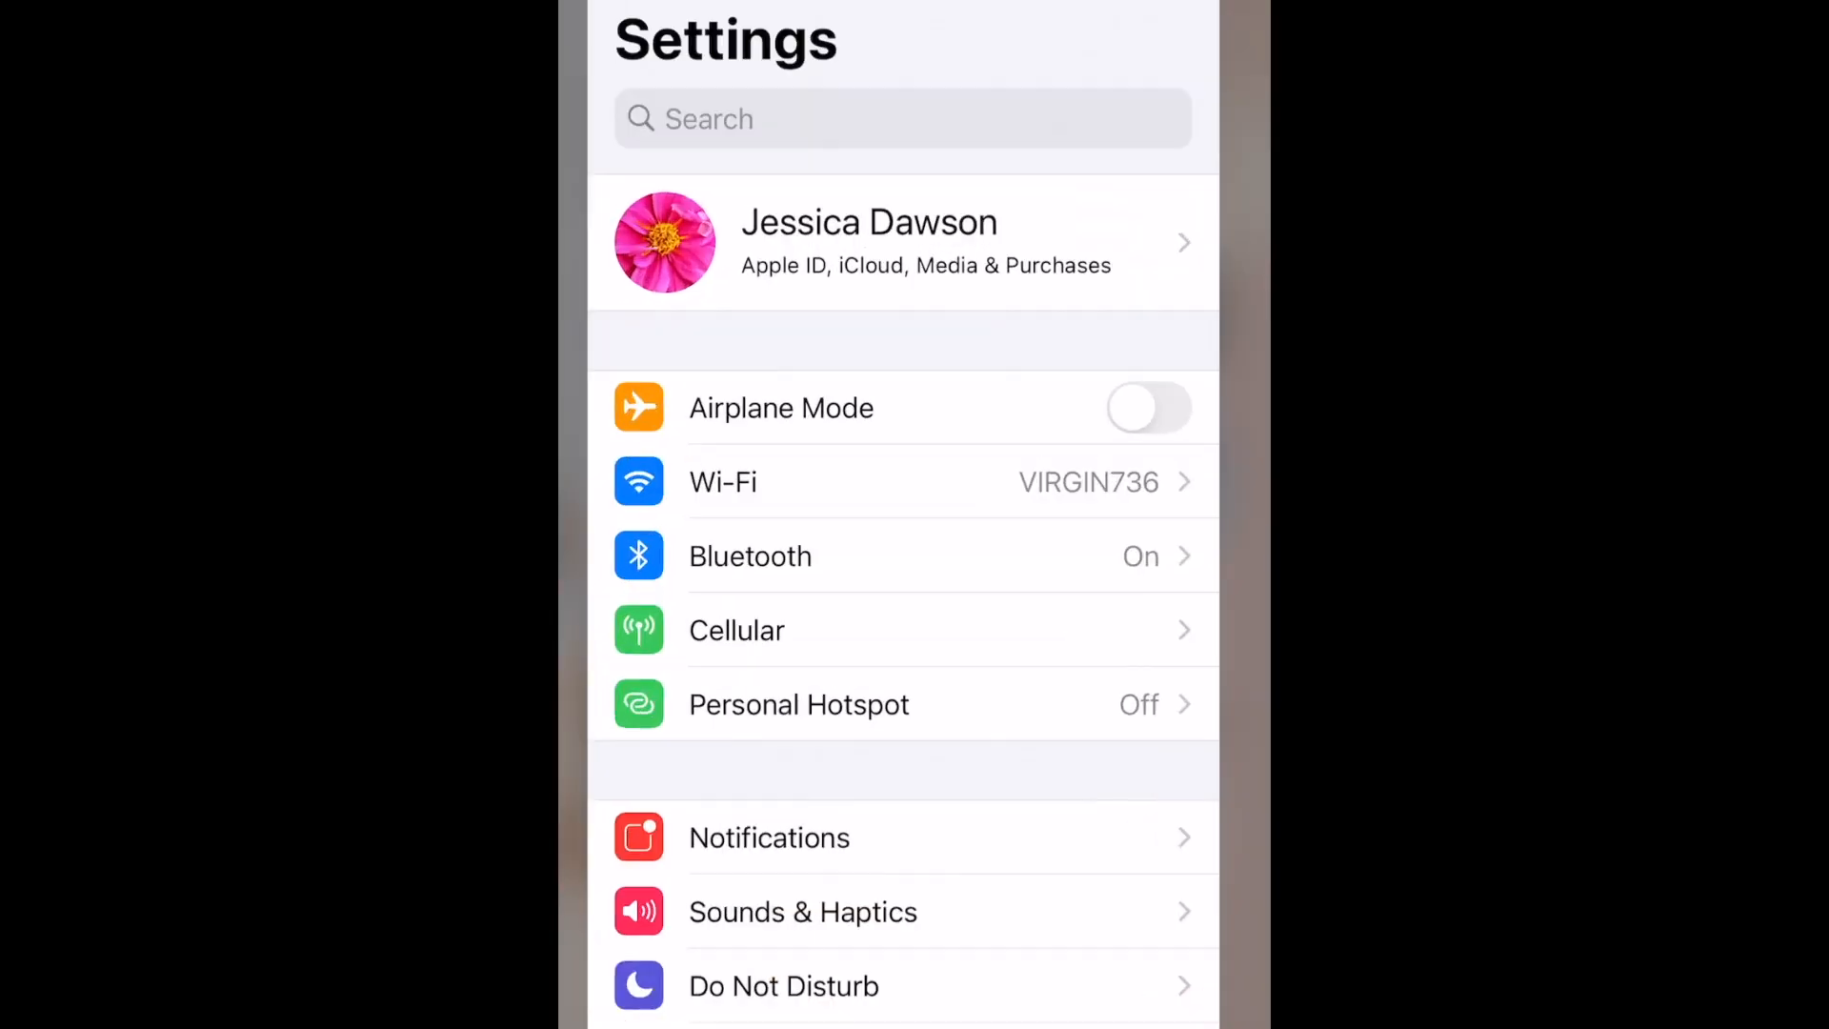
scroll(down, 3)
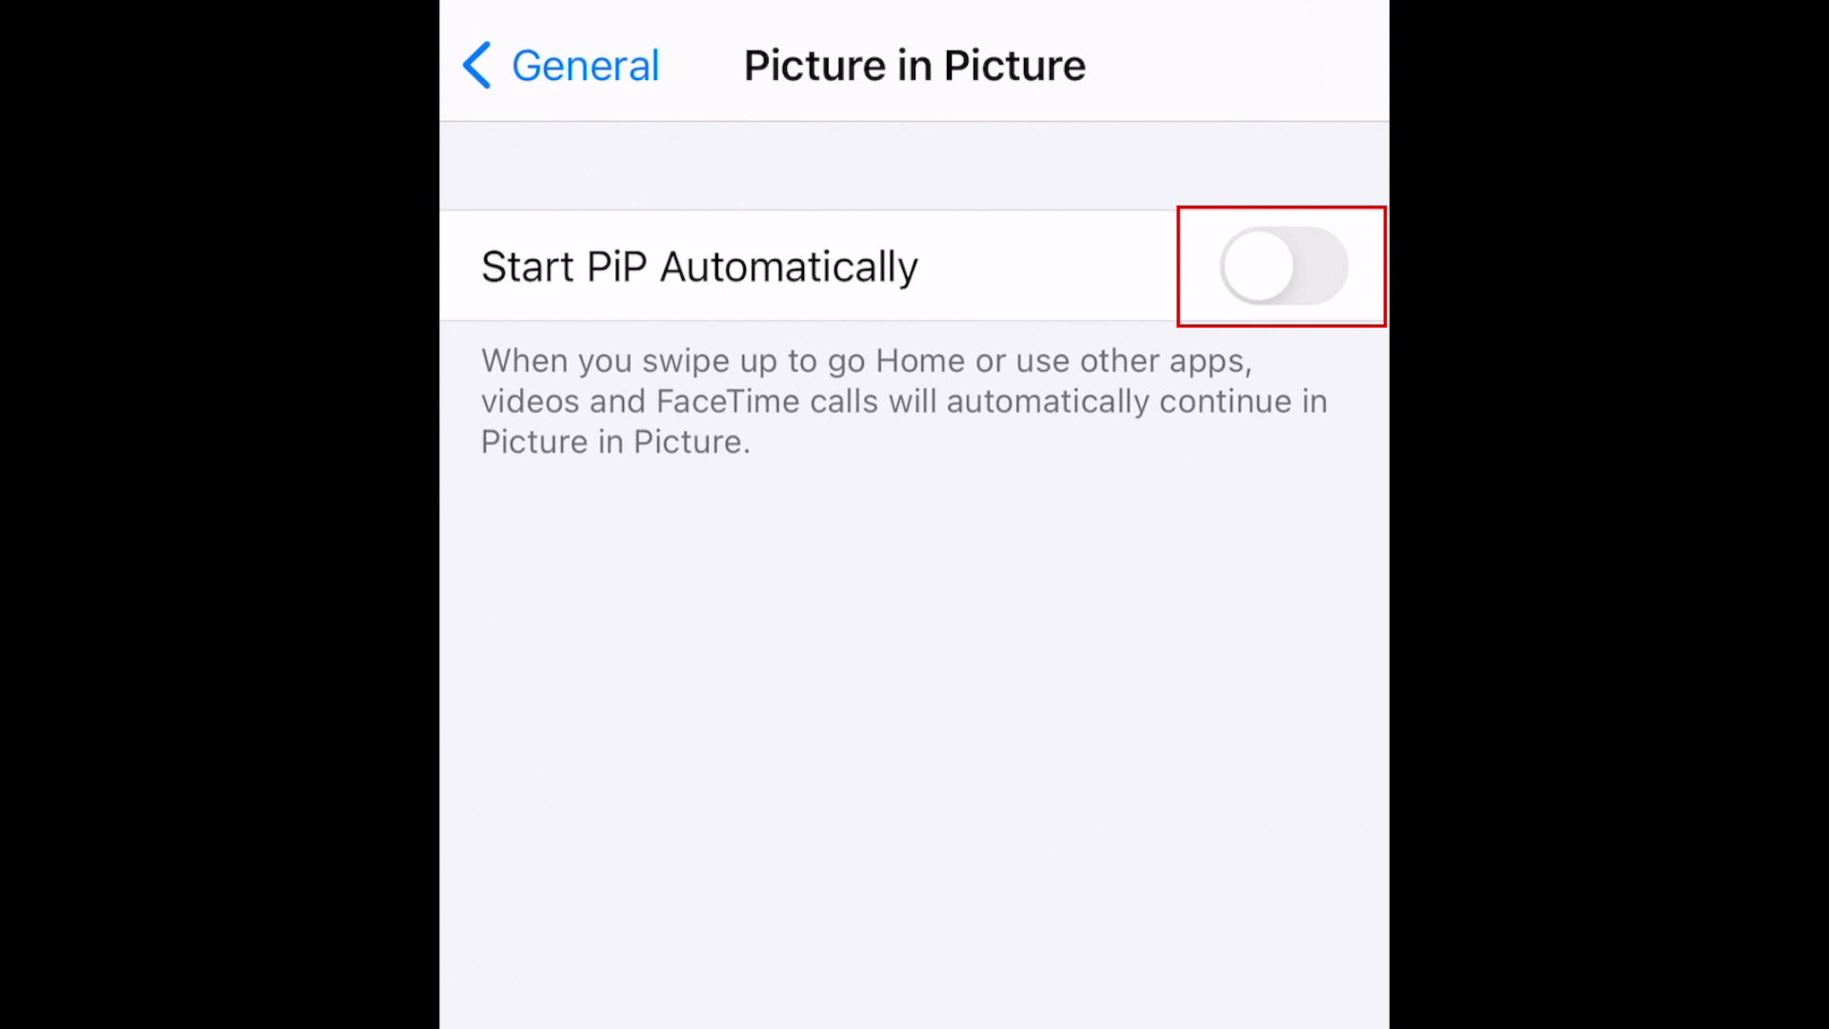
click(1282, 267)
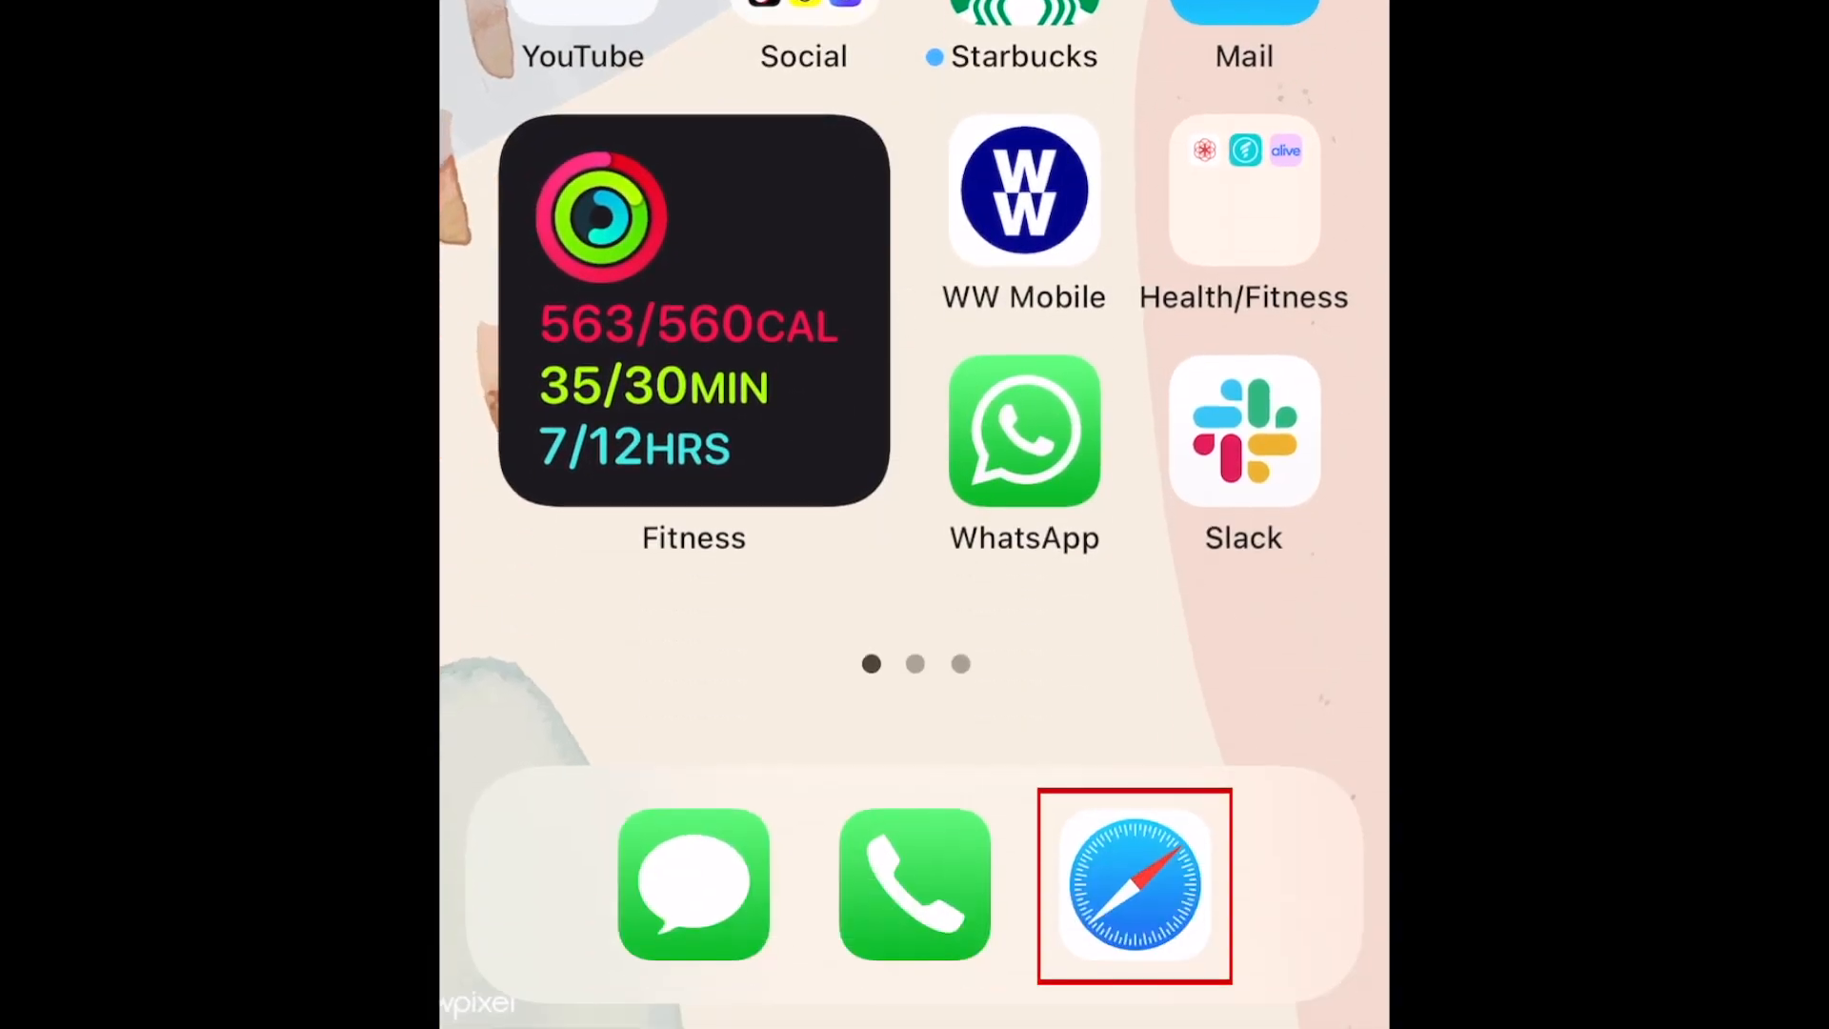
Launch Safari and start playing a video from the Techboomers YouTube channel.
click(1134, 886)
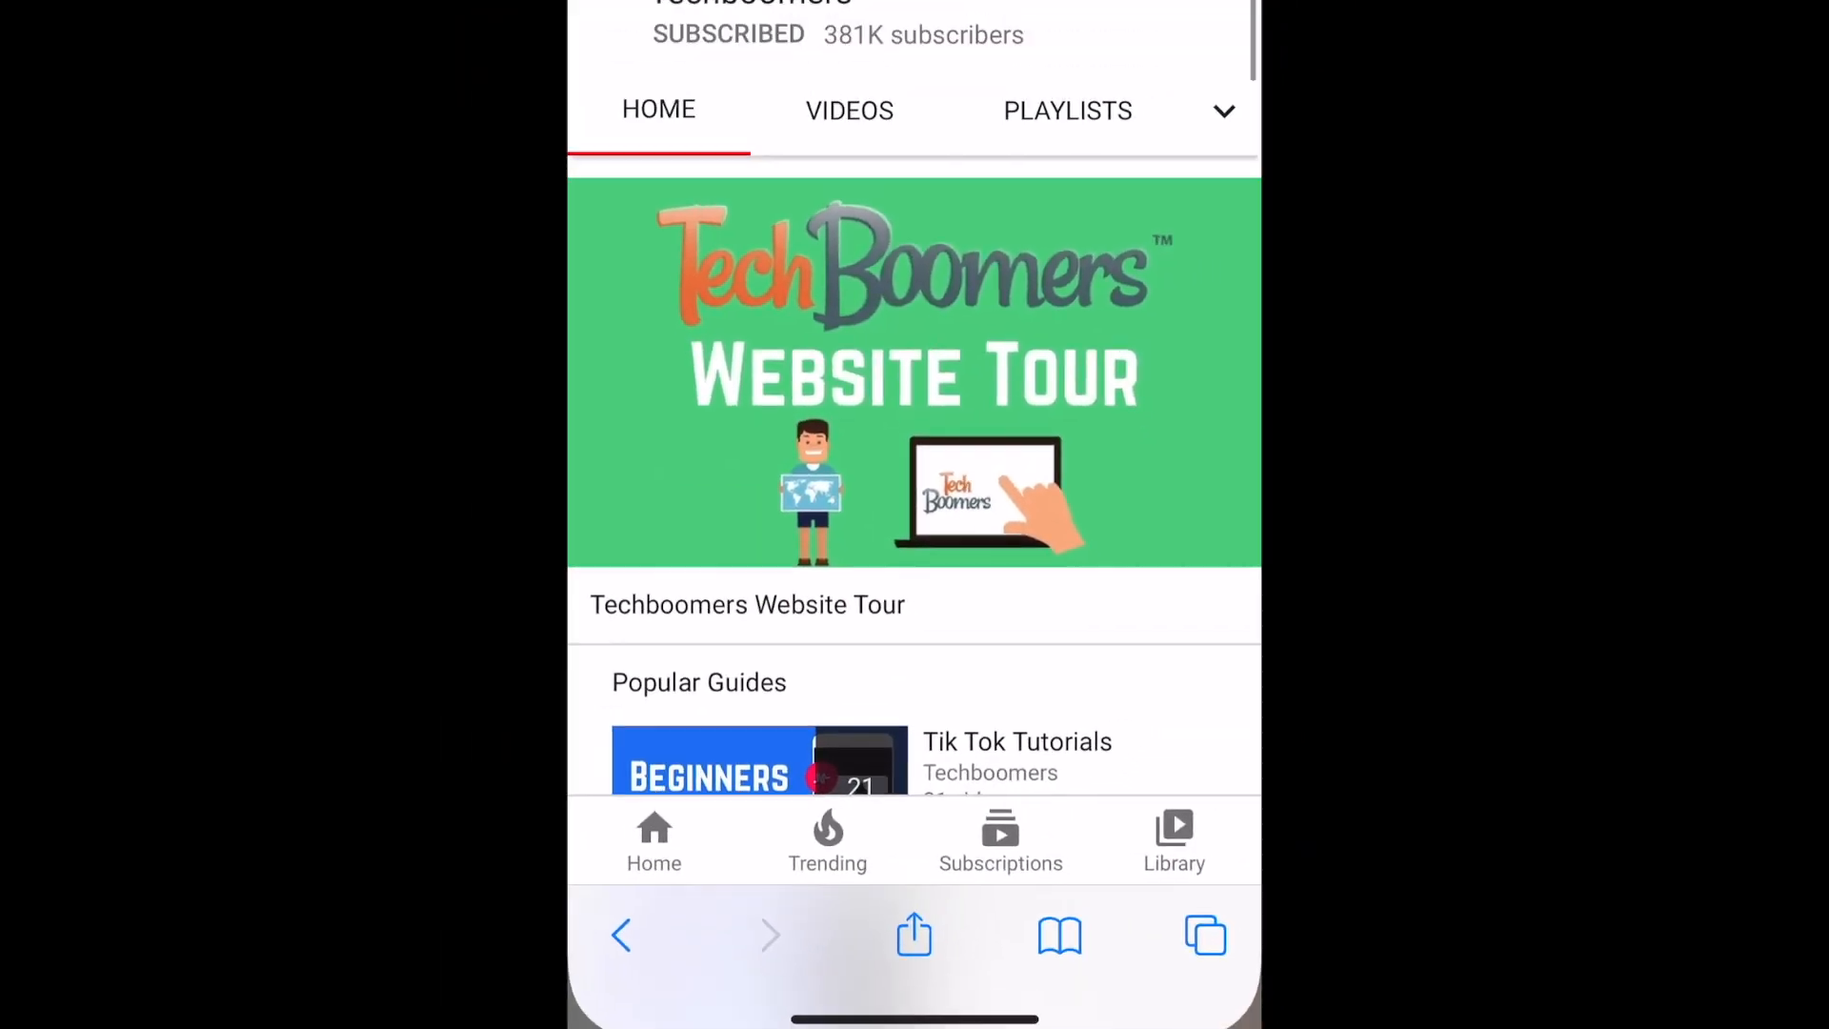
scroll(down, 3)
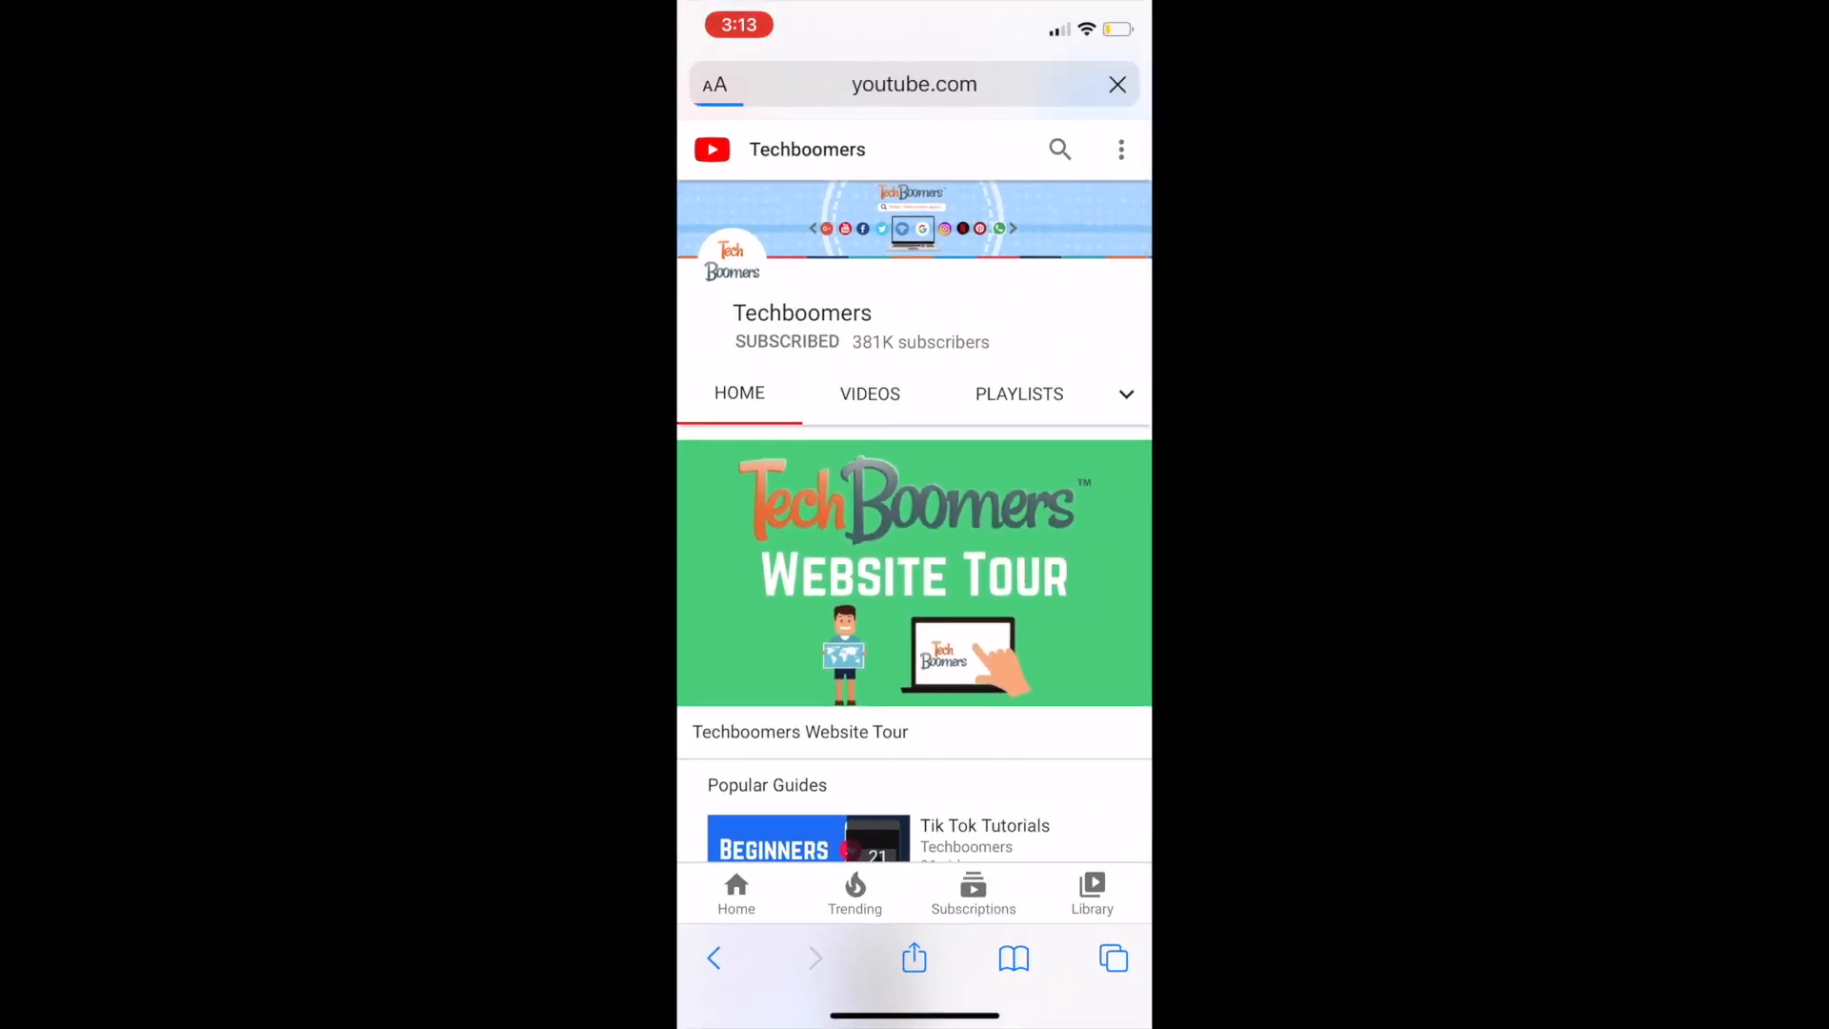
click(912, 573)
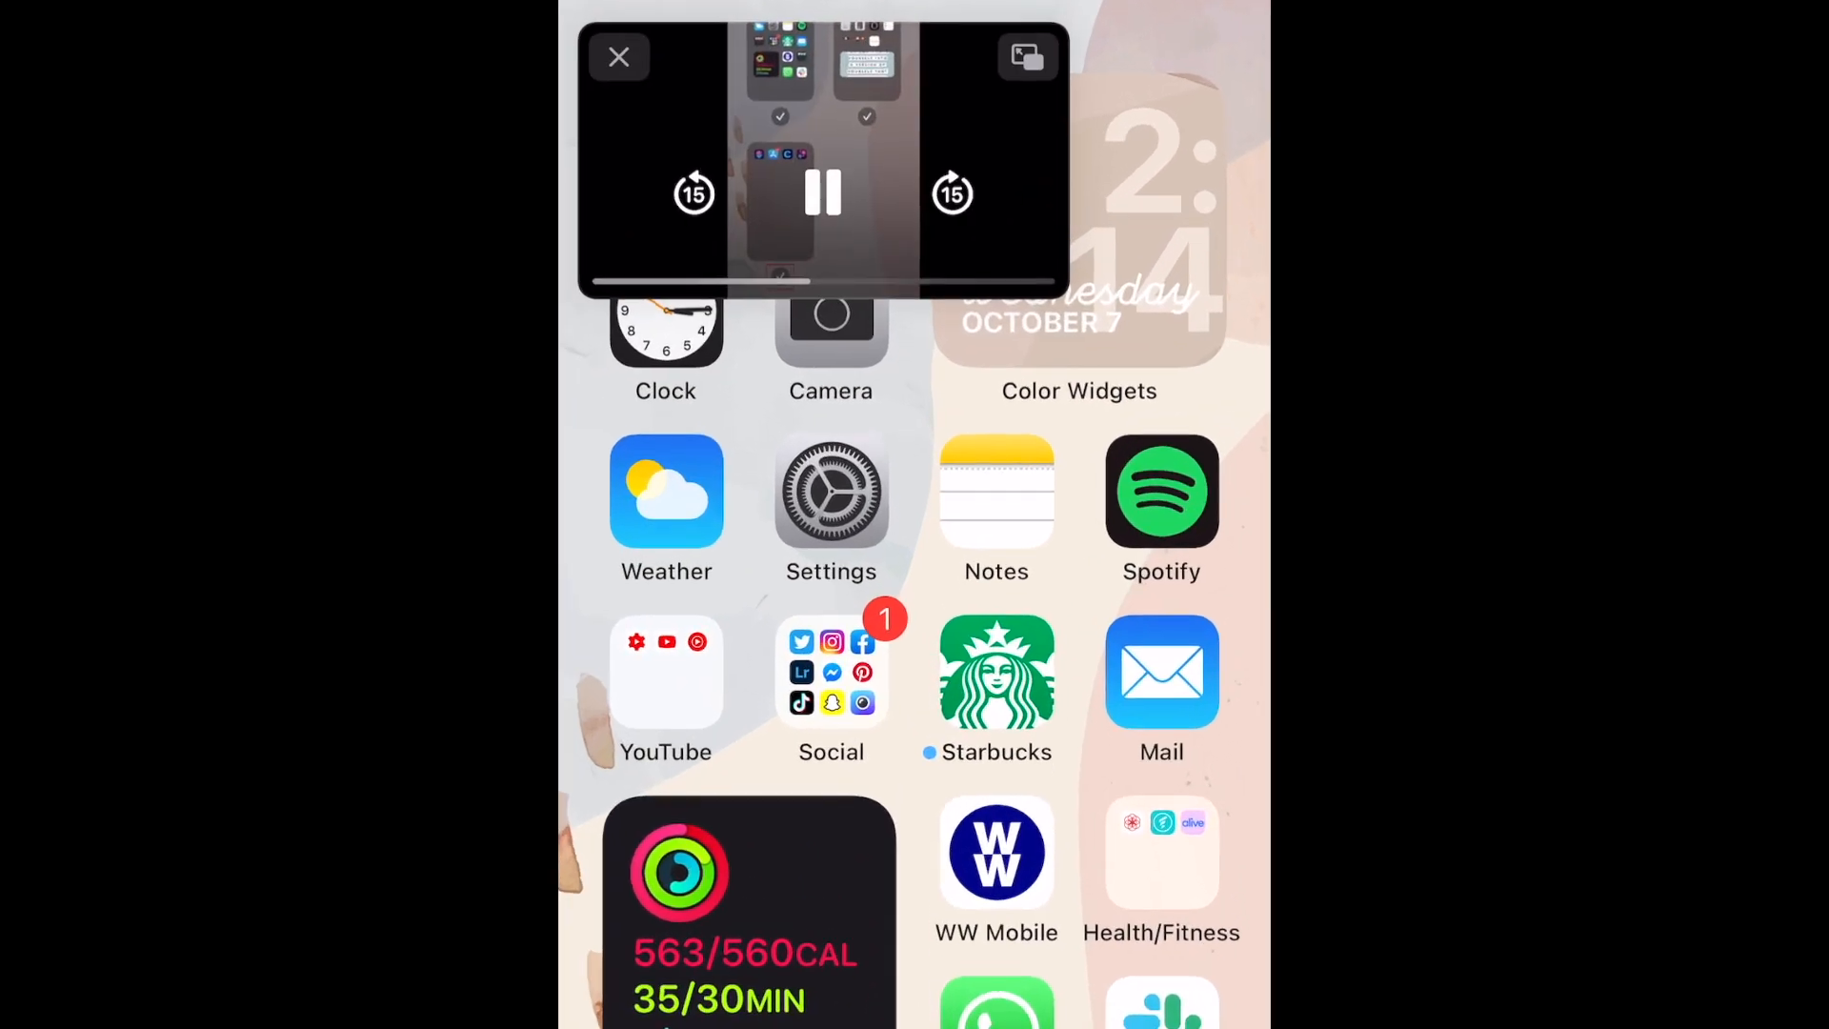
Pause the floating PiP video and restore it full-size into Safari at 0:36.
click(821, 194)
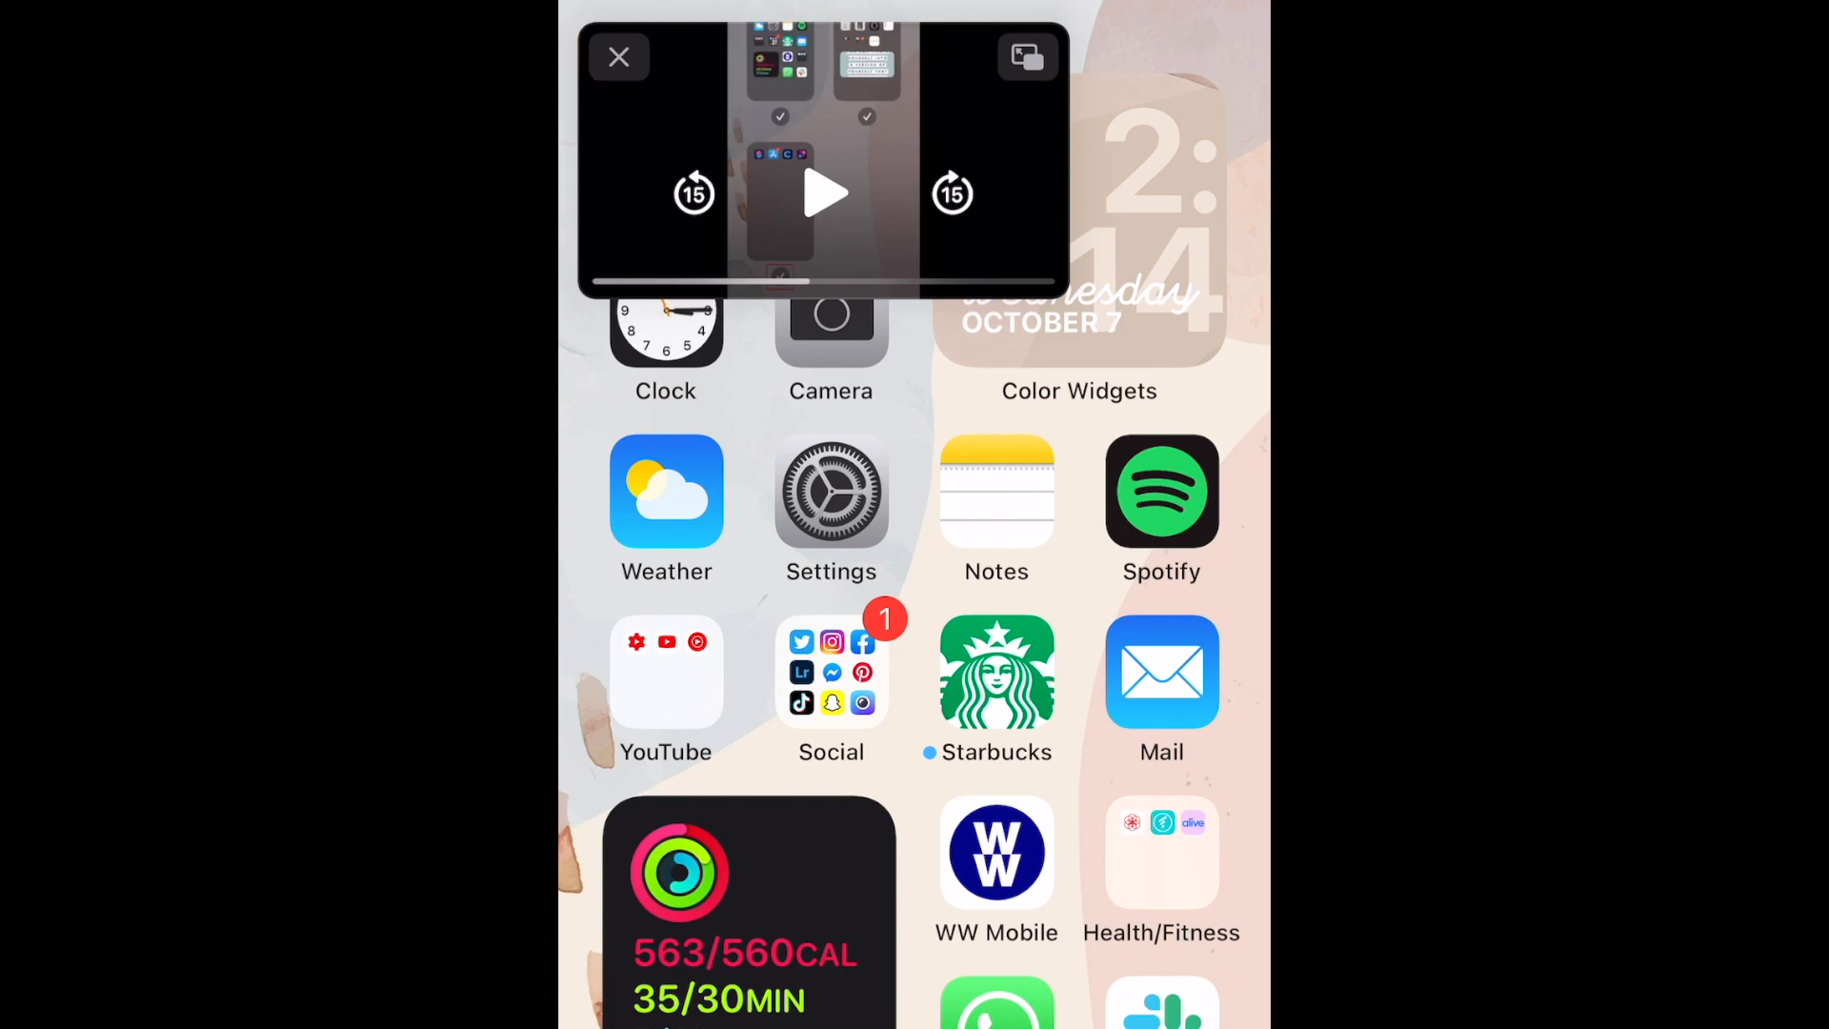
click(1025, 57)
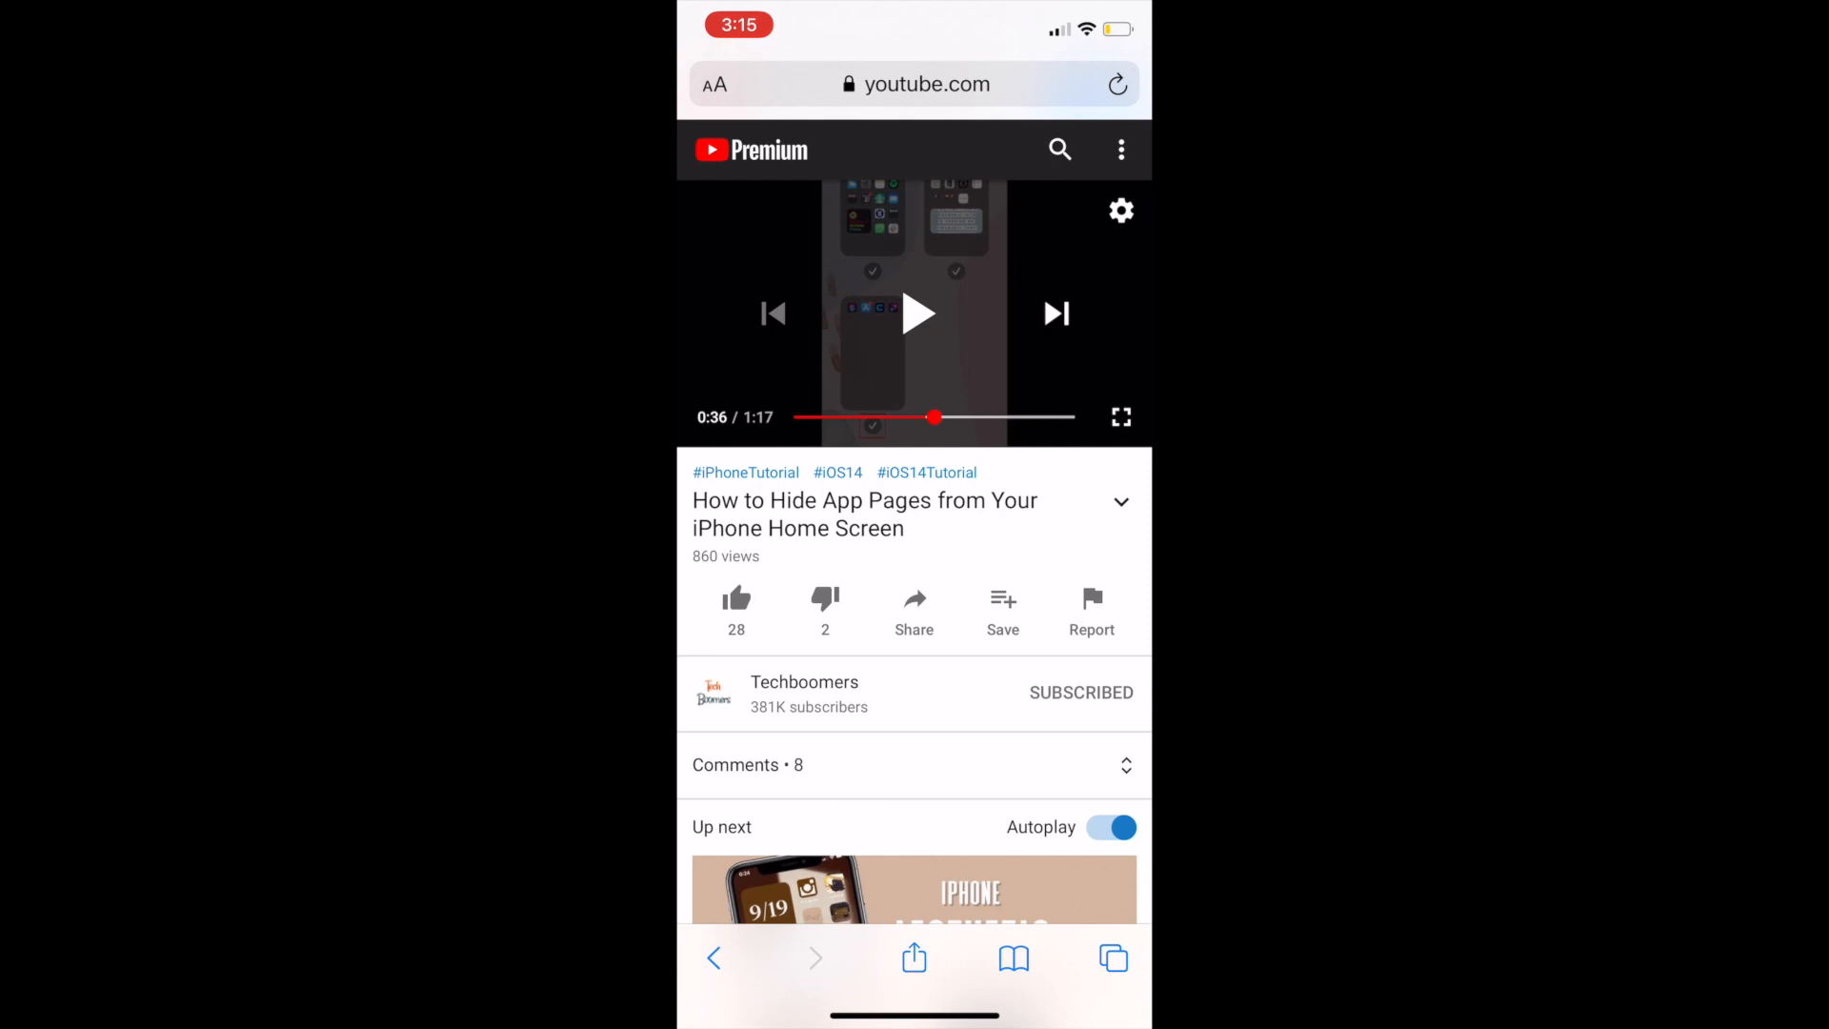